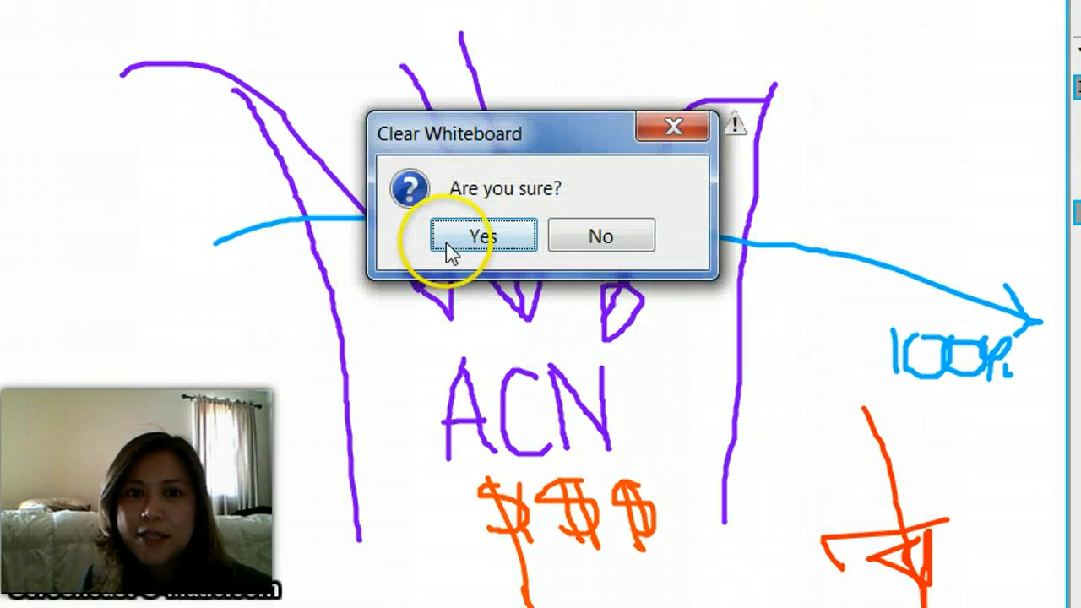
Confirm clearing the previous sketch from the whiteboard.
{"action": "left_click", "coordinate": [481, 236]}
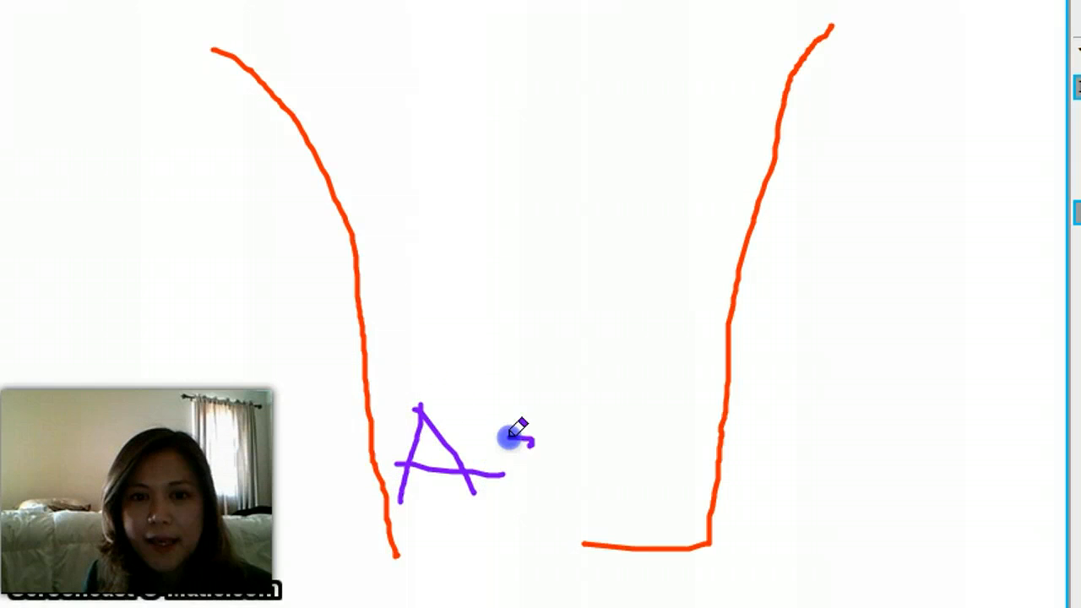
Finish the purple ACN letters and draw purple arrows curving down into the funnel.
{"action": "left_click_drag", "start_coordinate": [506, 439], "coordinate": [574, 482]}
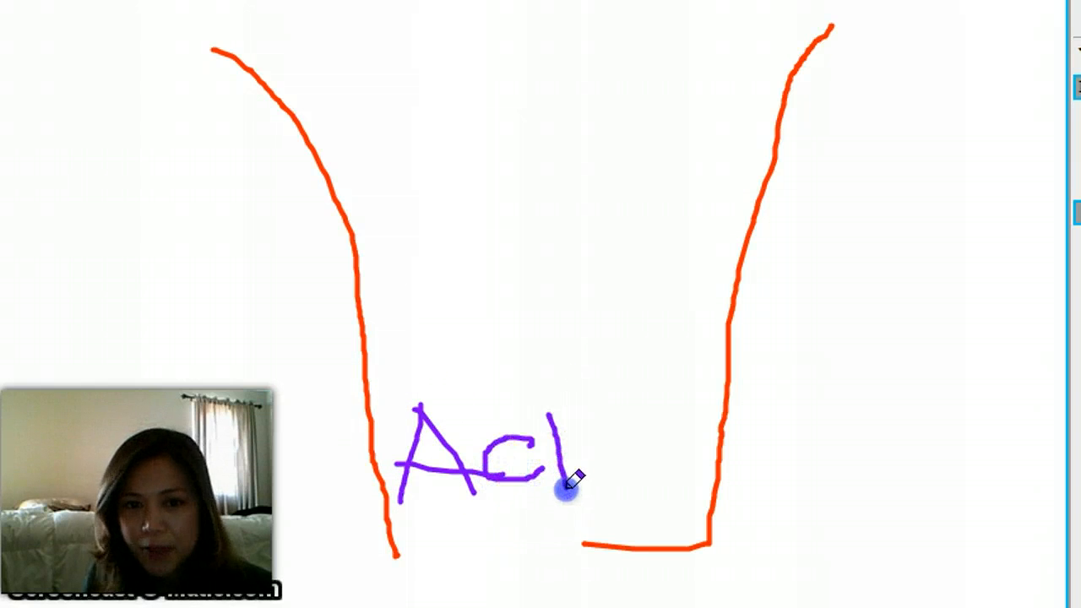
{"action": "left_click_drag", "start_coordinate": [561, 485], "coordinate": [608, 414]}
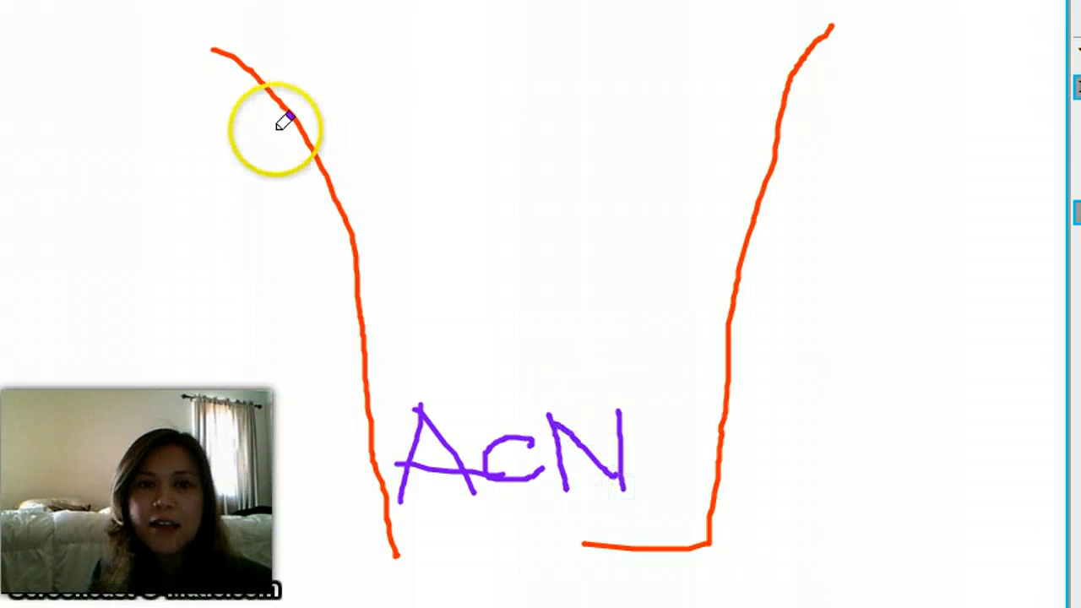
{"action": "left_click_drag", "start_coordinate": [287, 123], "coordinate": [461, 363]}
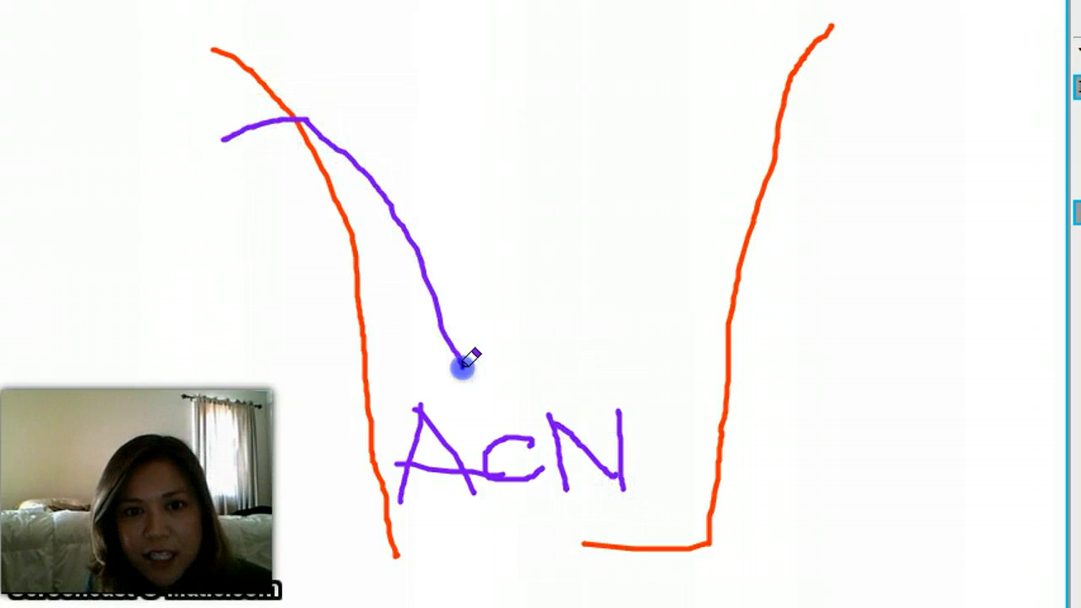
{"action": "left_click_drag", "start_coordinate": [443, 30], "coordinate": [569, 380]}
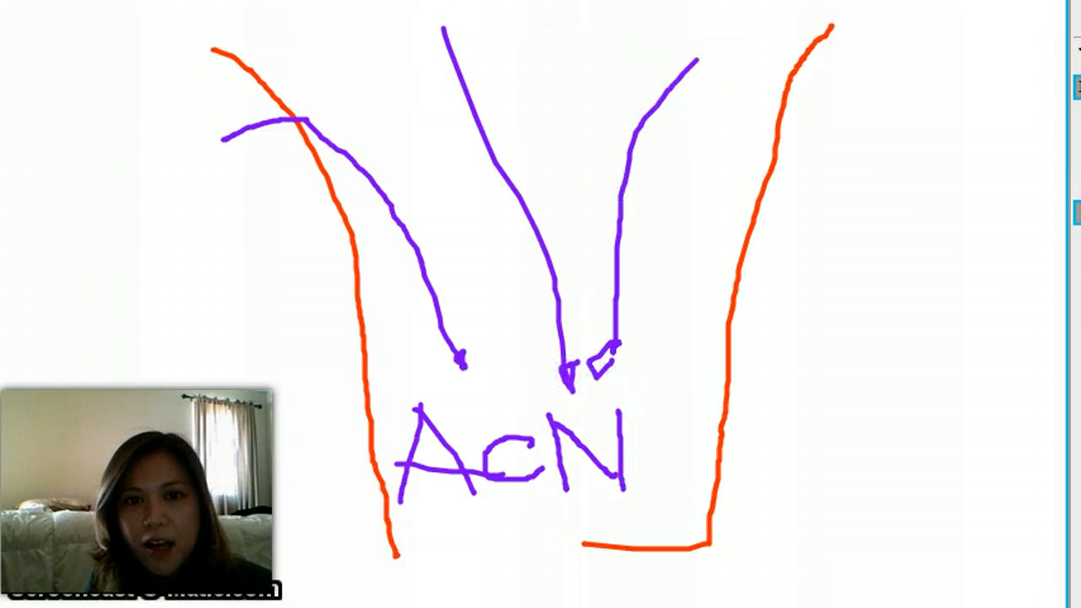
{"action": "left_click_drag", "start_coordinate": [372, 53], "coordinate": [447, 355]}
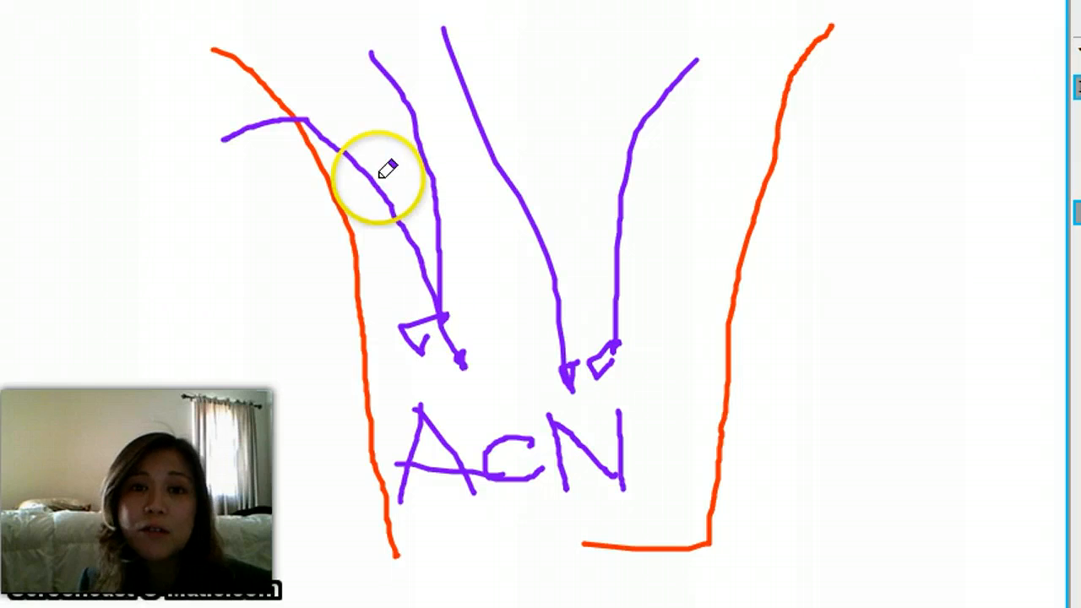
{"action": "mouse_move", "coordinate": [257, 439]}
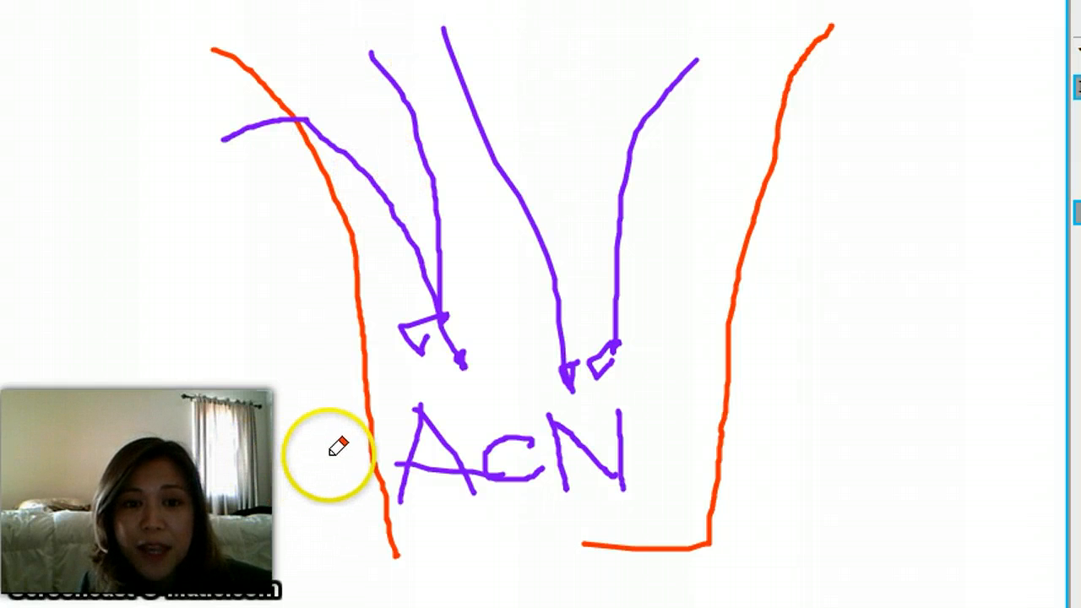
Draw the orange #1 label at the funnel's left.
{"action": "left_click_drag", "start_coordinate": [329, 443], "coordinate": [312, 502]}
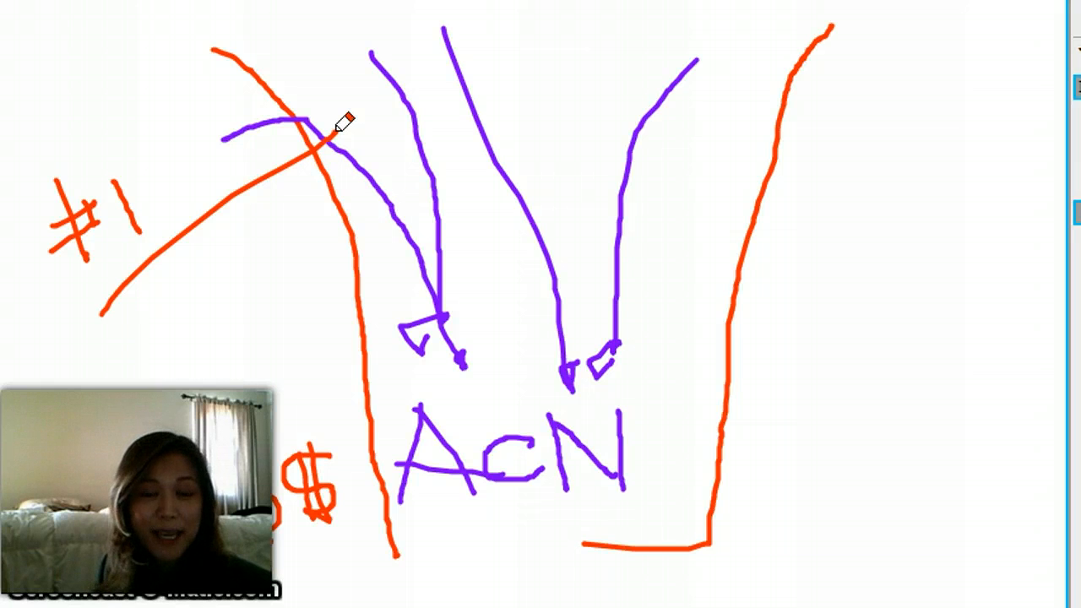
{"action": "mouse_move", "coordinate": [923, 226]}
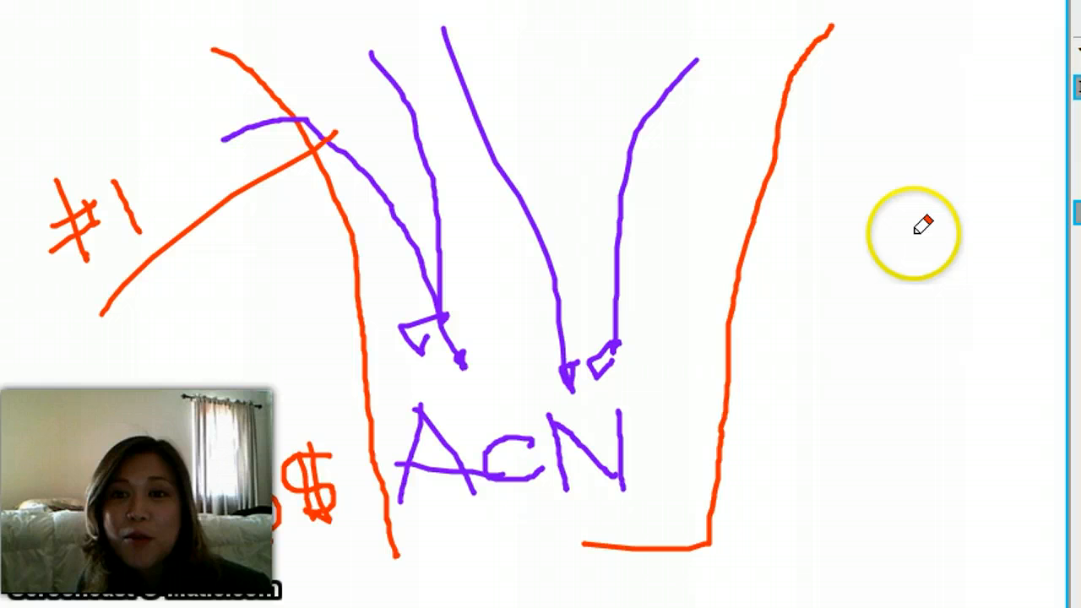
{"action": "mouse_move", "coordinate": [902, 247]}
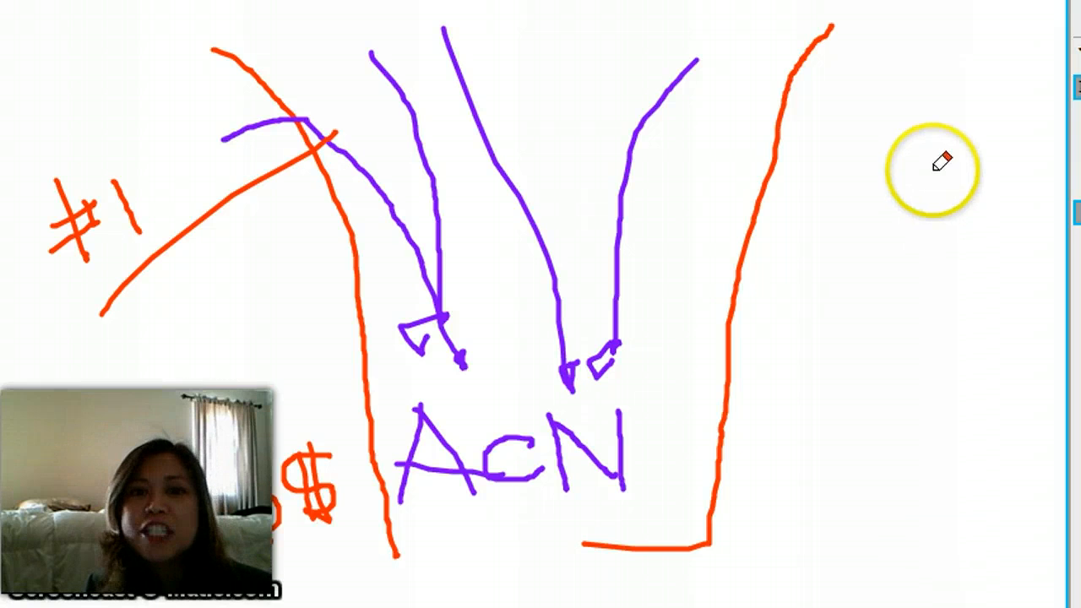
Draw an orange arrow into the funnel and write an underlined orange 100% at right.
{"action": "left_click_drag", "start_coordinate": [929, 169], "coordinate": [655, 283]}
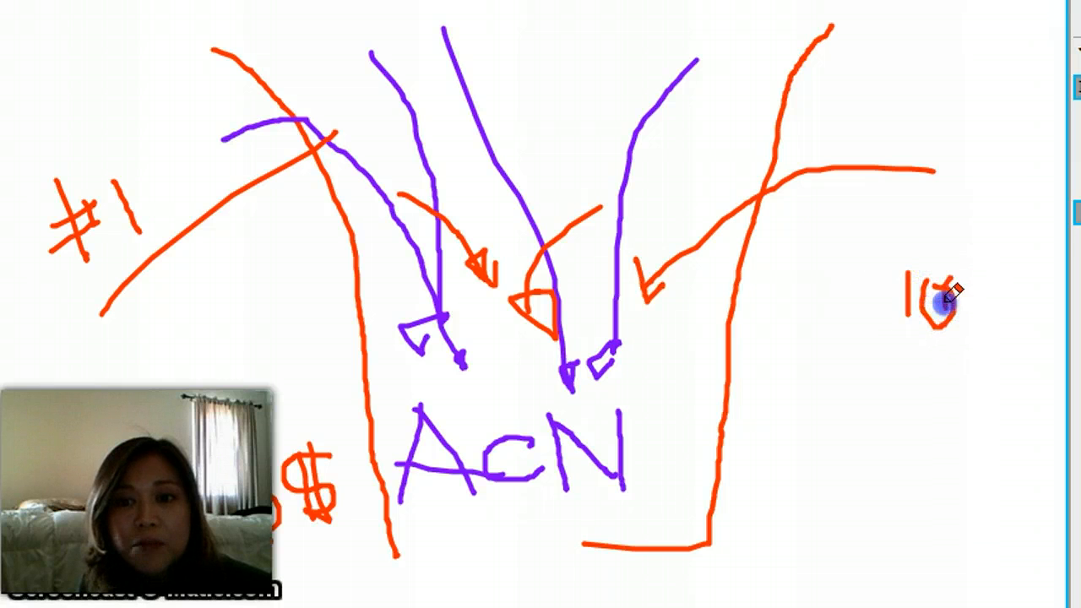
{"action": "left_click_drag", "start_coordinate": [938, 292], "coordinate": [1013, 296]}
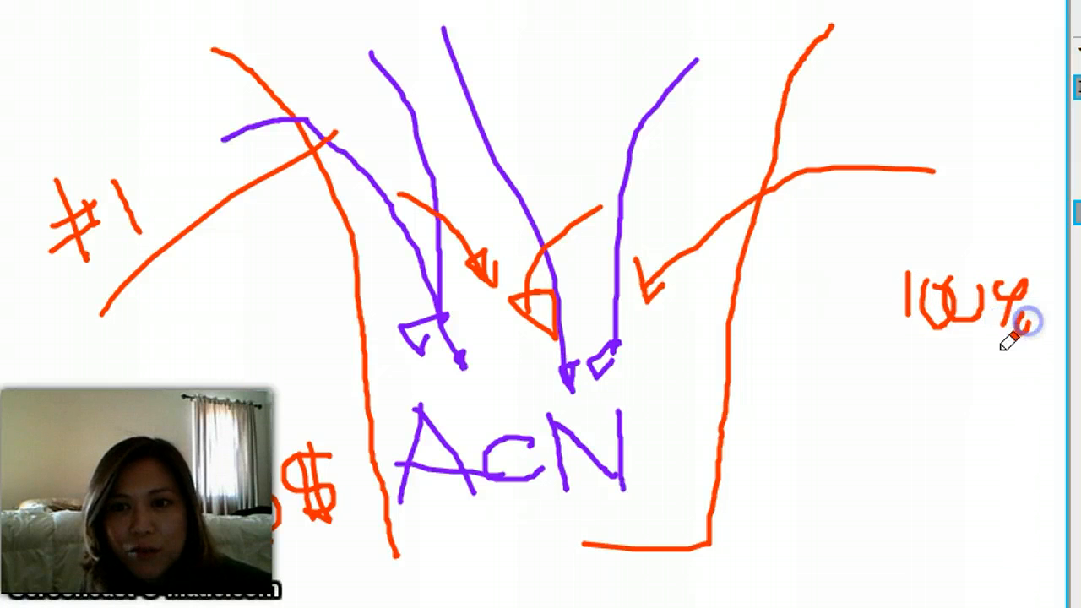
{"action": "left_click_drag", "start_coordinate": [870, 342], "coordinate": [1047, 338]}
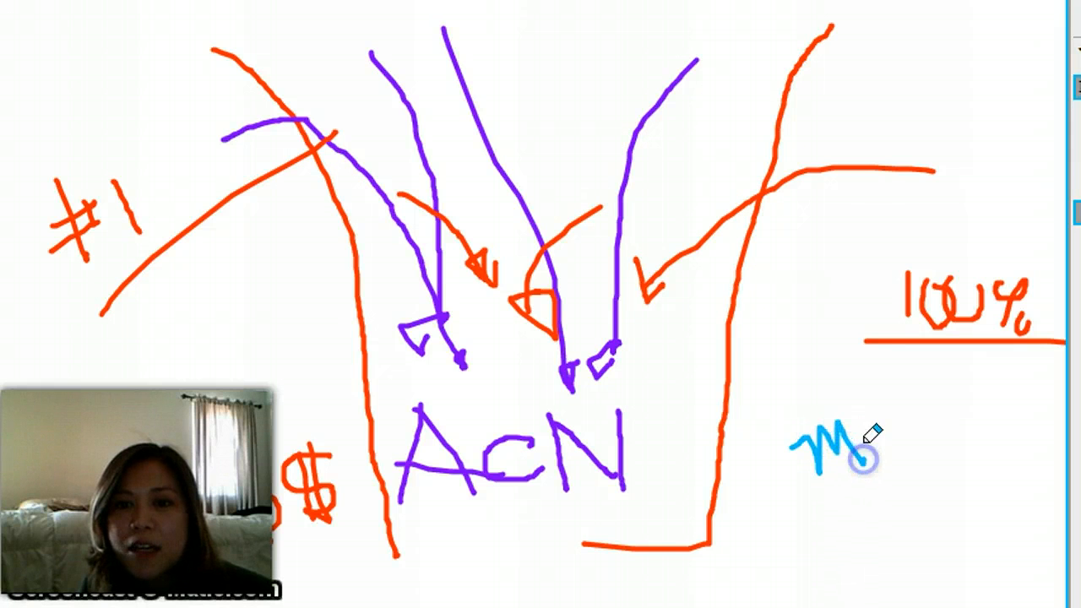
Write blue handwriting below the 100% label.
{"action": "left_click_drag", "start_coordinate": [844, 443], "coordinate": [920, 448]}
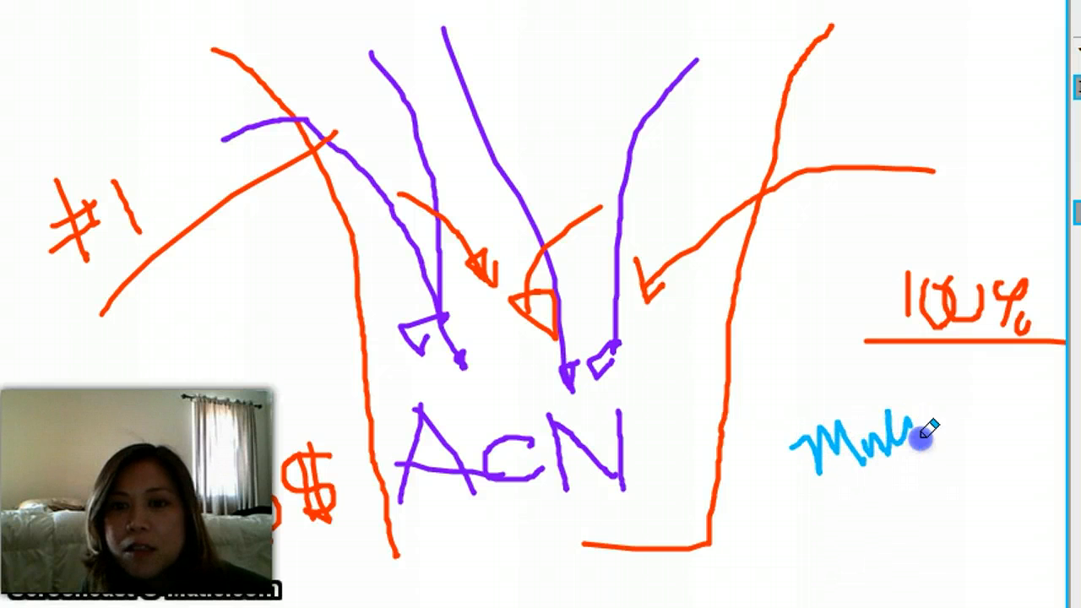
{"action": "left_click_drag", "start_coordinate": [917, 439], "coordinate": [1051, 439]}
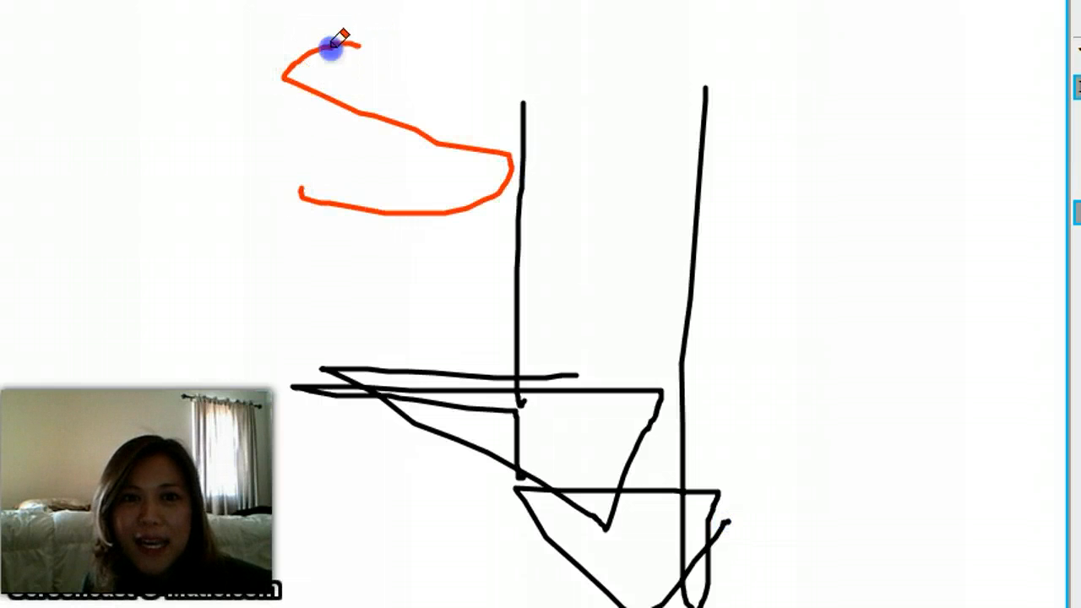
Draw orange strokes across the upper left of the black arrow sketch.
{"action": "left_click_drag", "start_coordinate": [338, 47], "coordinate": [541, 503]}
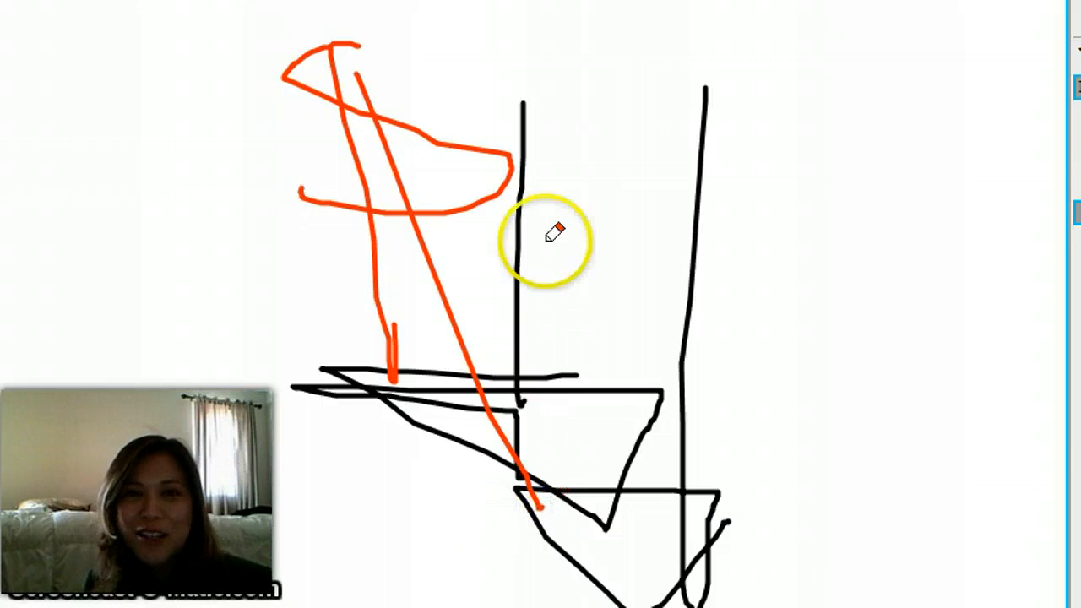